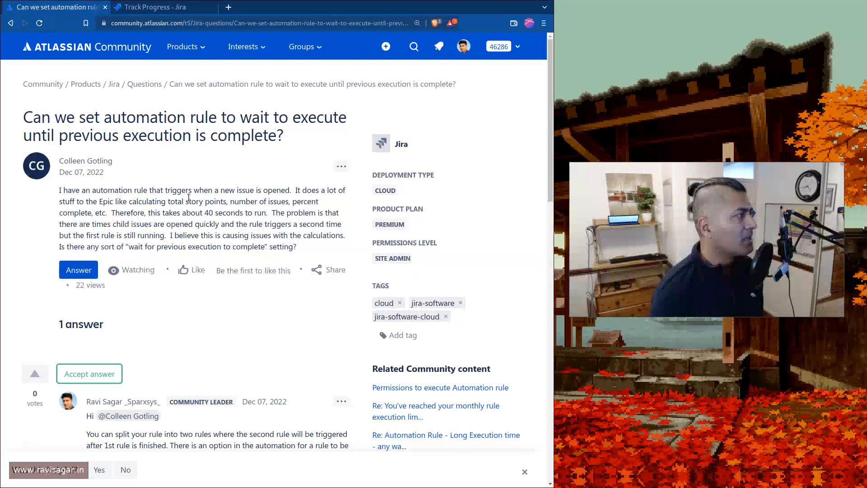
# Step: Switch to the Jira tab, search 'automation', and bring up the settings gear menu
pyautogui.click(160, 7)
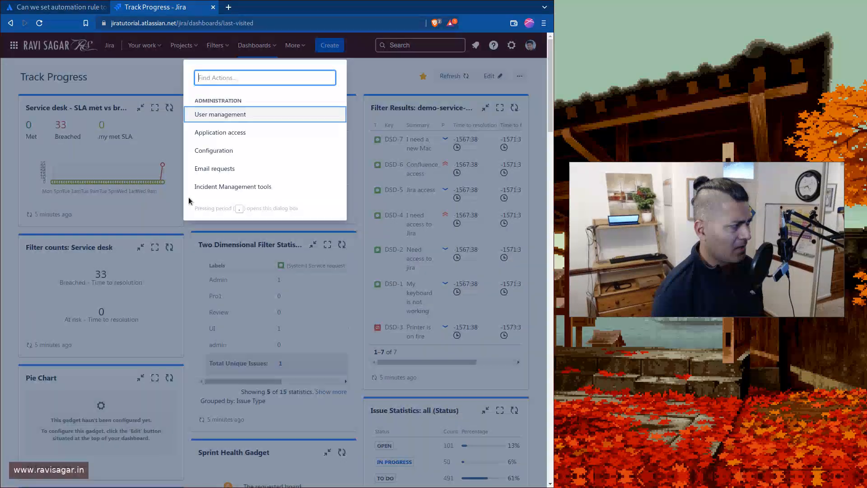
pyautogui.write('autom')
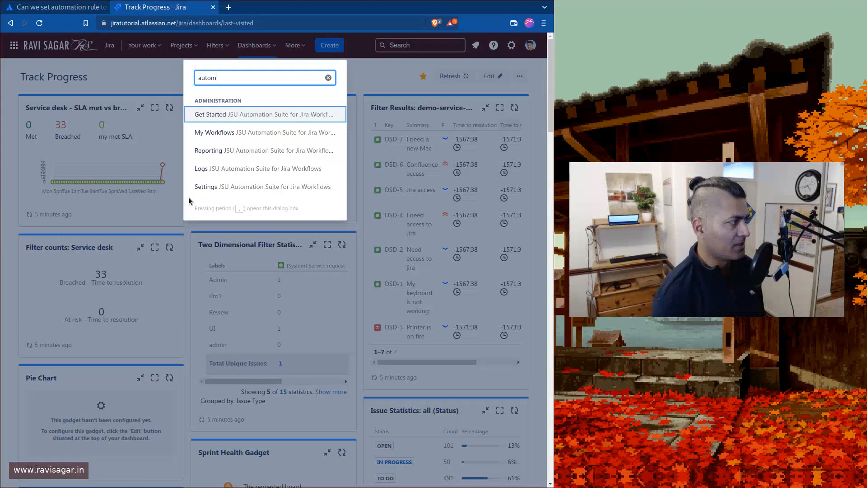
pyautogui.write('ation')
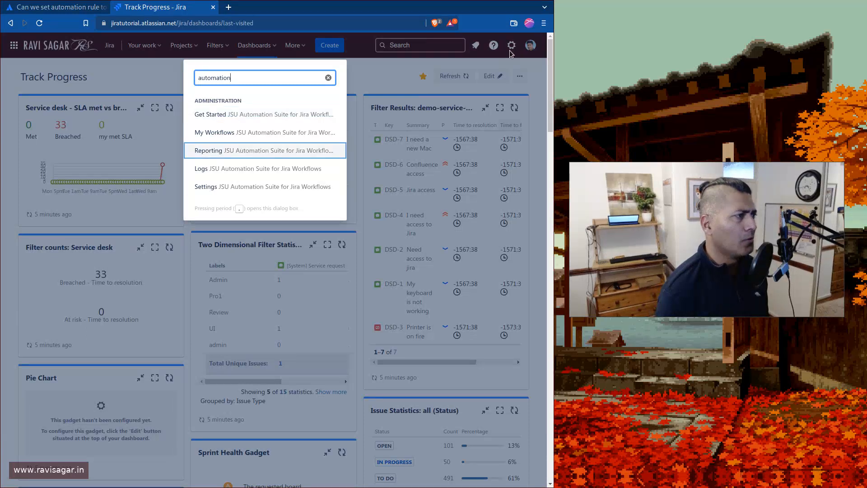
pyautogui.click(511, 44)
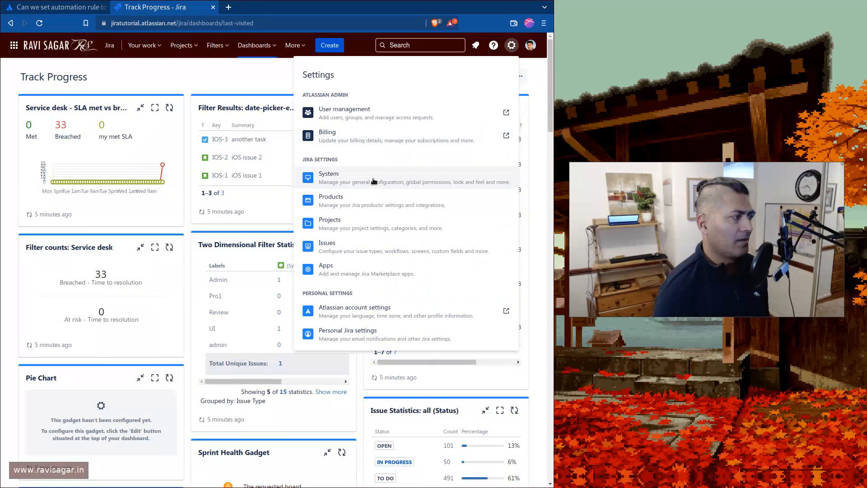
# Step: Open System settings, locate and open Global automation, then collapse the sidebar
pyautogui.click(328, 173)
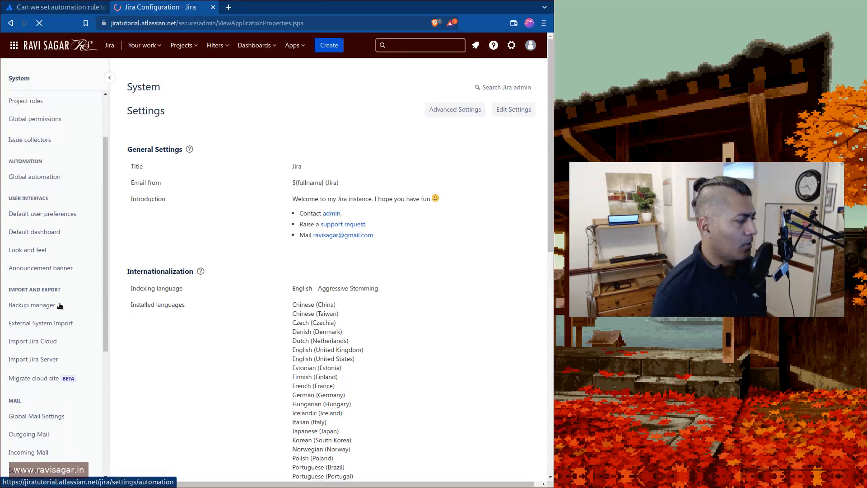
pyautogui.scroll(-3)
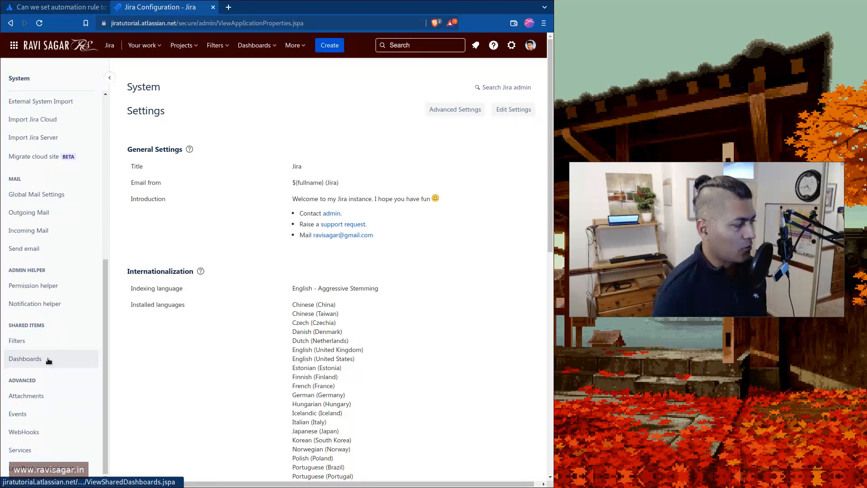
pyautogui.scroll(-3)
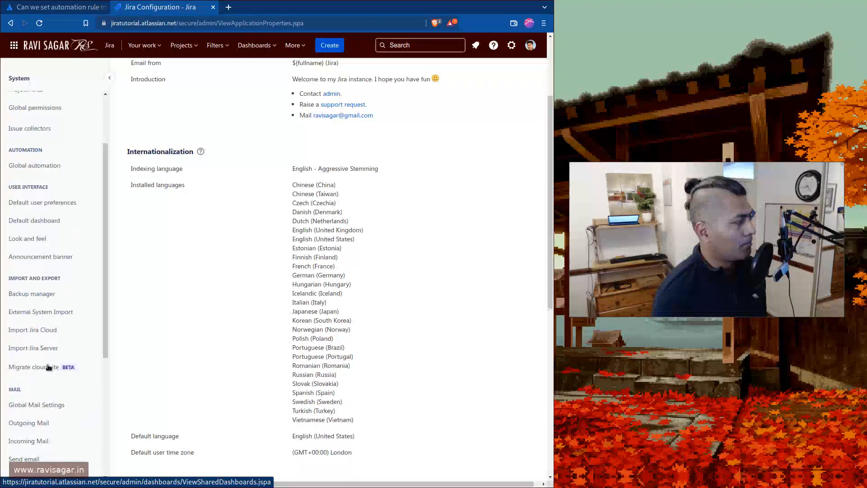
pyautogui.scroll(3)
pyautogui.write('gl')
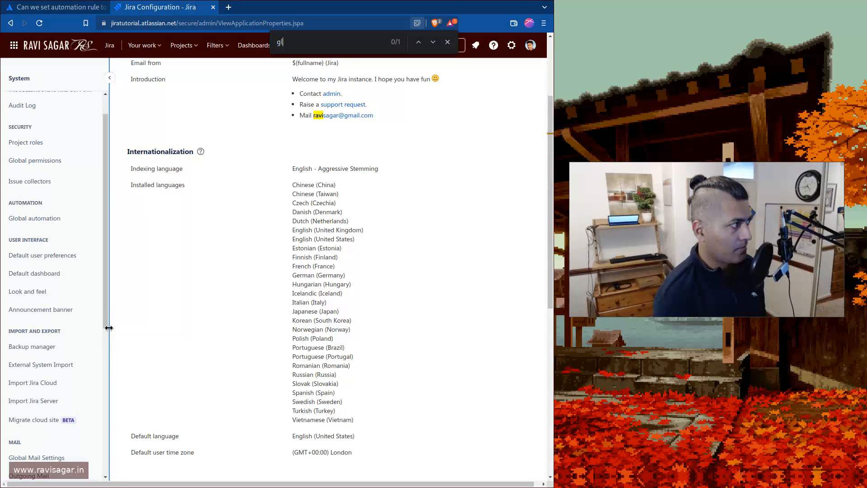
pyautogui.write('automatio')
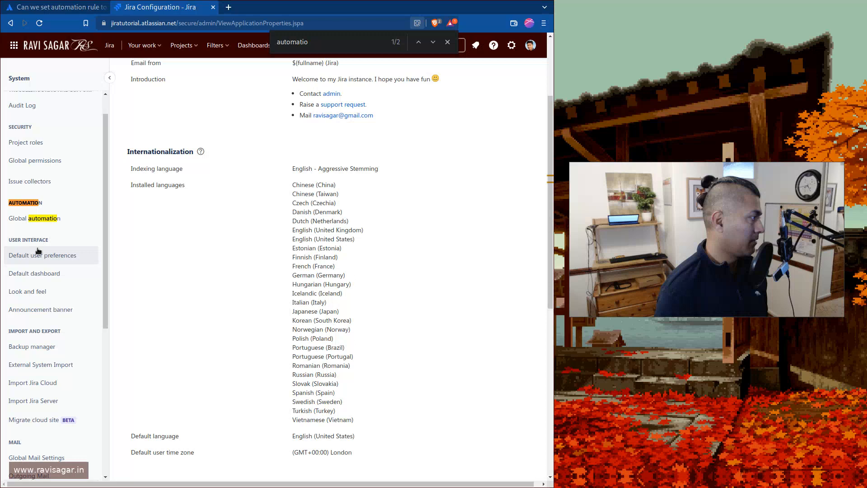
pyautogui.click(34, 217)
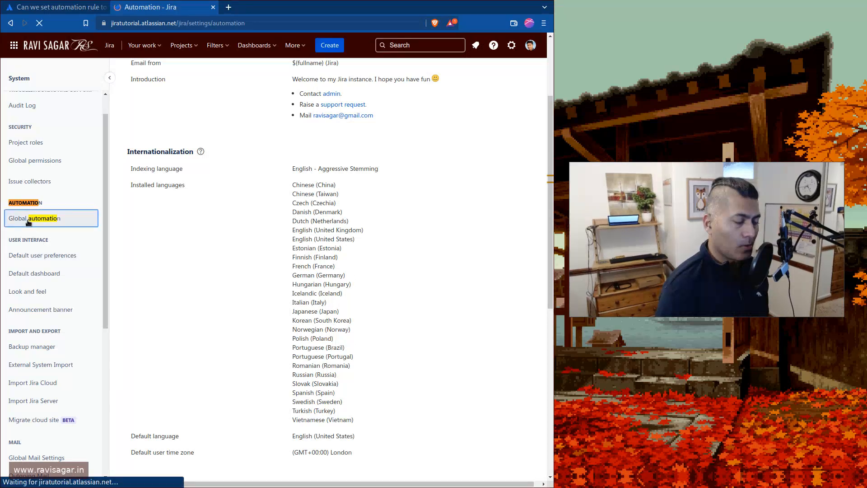
pyautogui.click(34, 218)
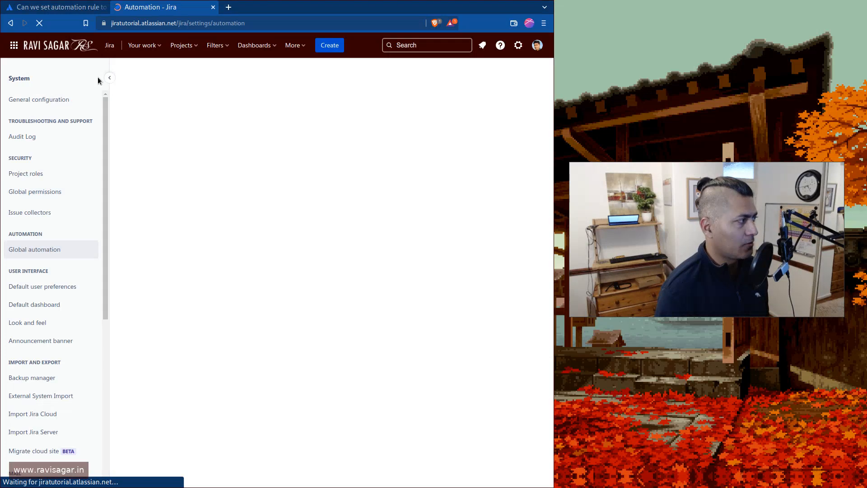
pyautogui.click(109, 78)
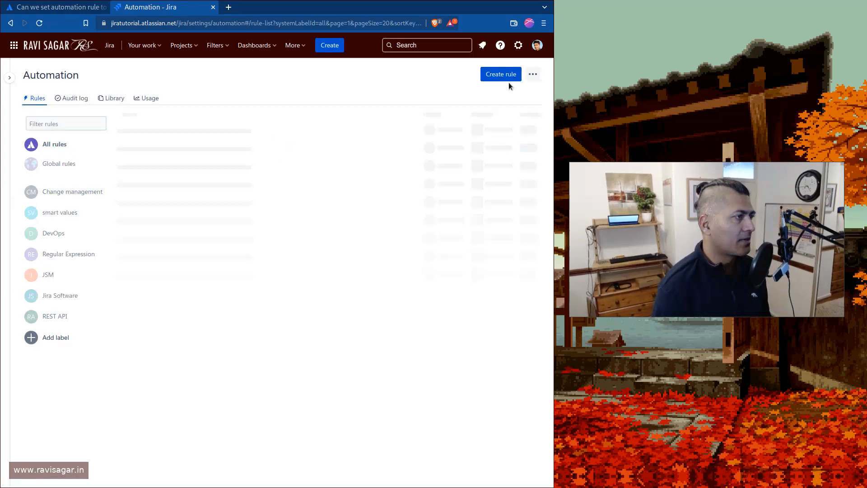
# Step: Create a rule, toggle the 'Allow rule trigger' checkbox, and cancel Rule details
pyautogui.click(500, 74)
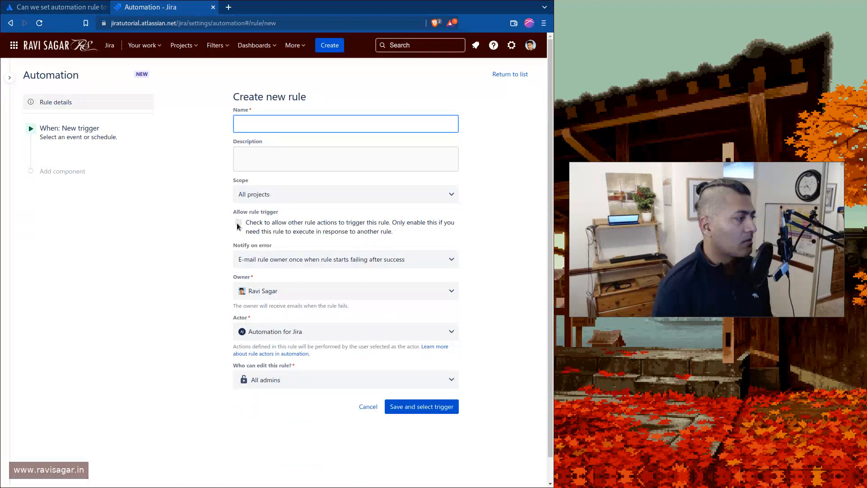
pyautogui.click(345, 123)
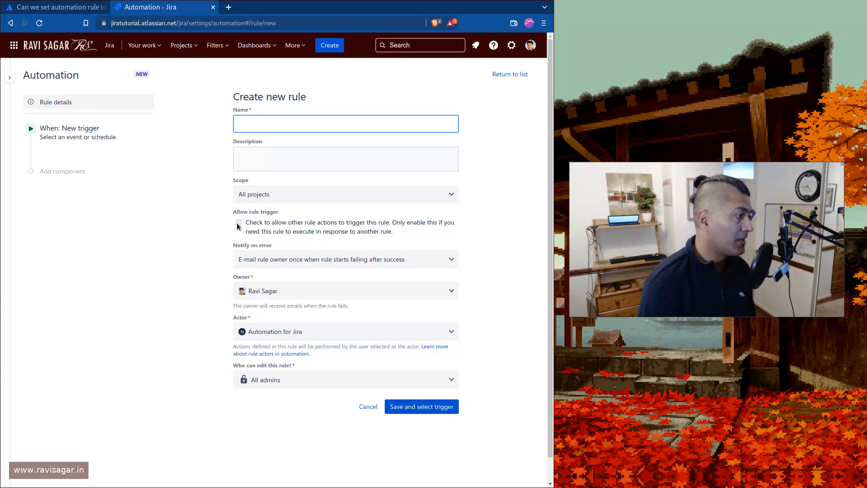
pyautogui.click(345, 124)
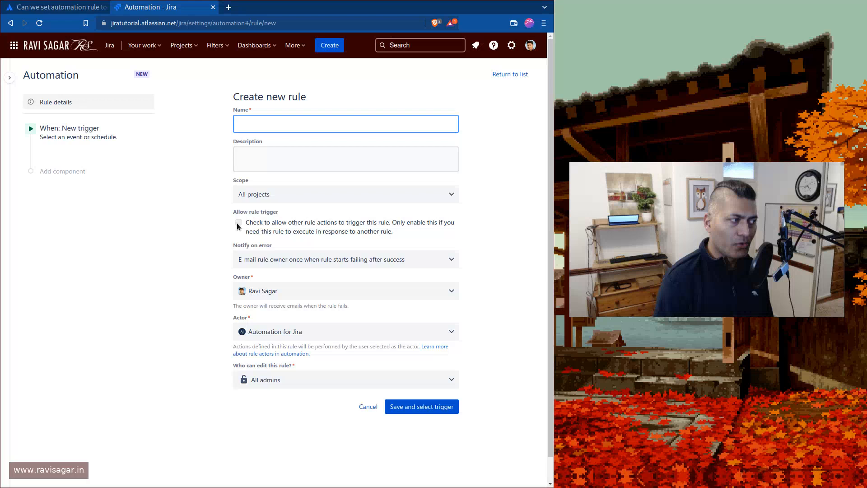
pyautogui.click(345, 124)
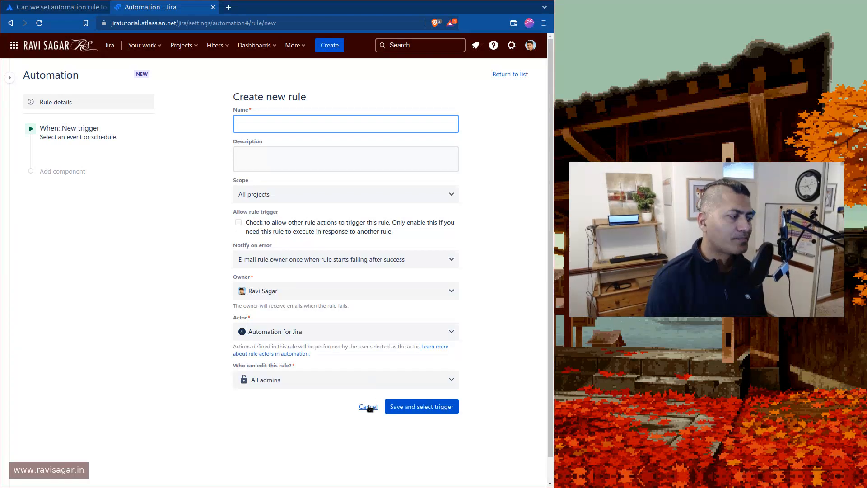
pyautogui.click(420, 406)
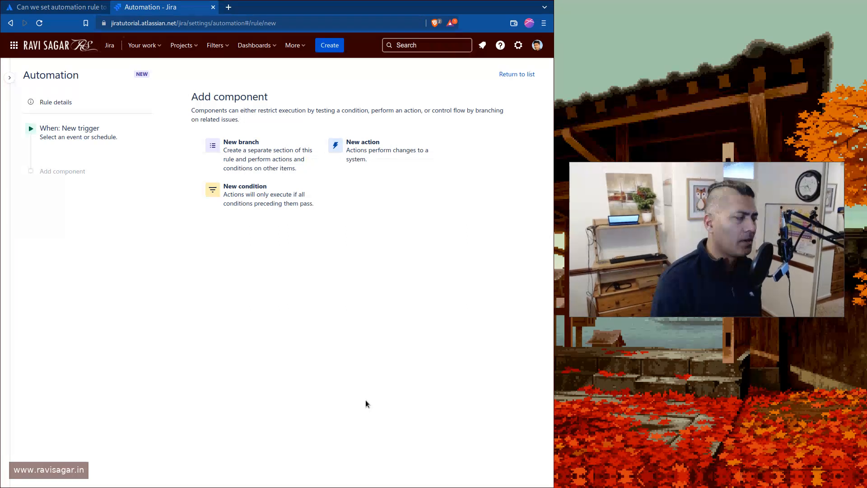
pyautogui.moveTo(374, 219)
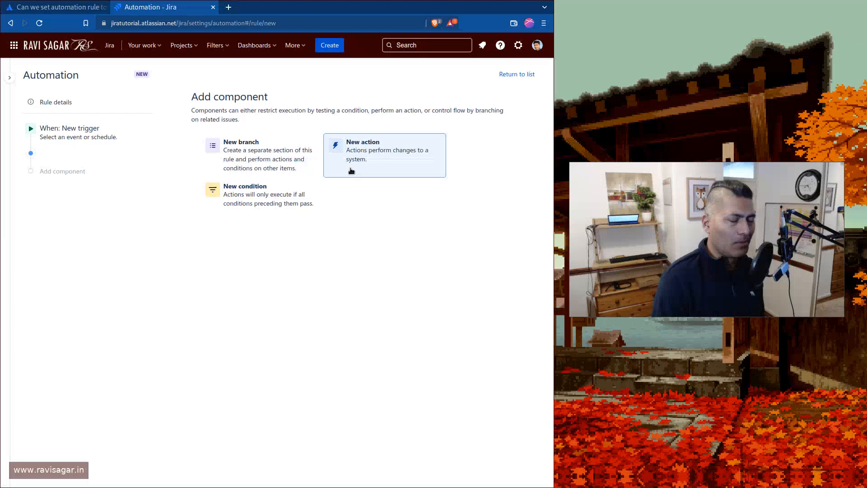
pyautogui.moveTo(81, 14)
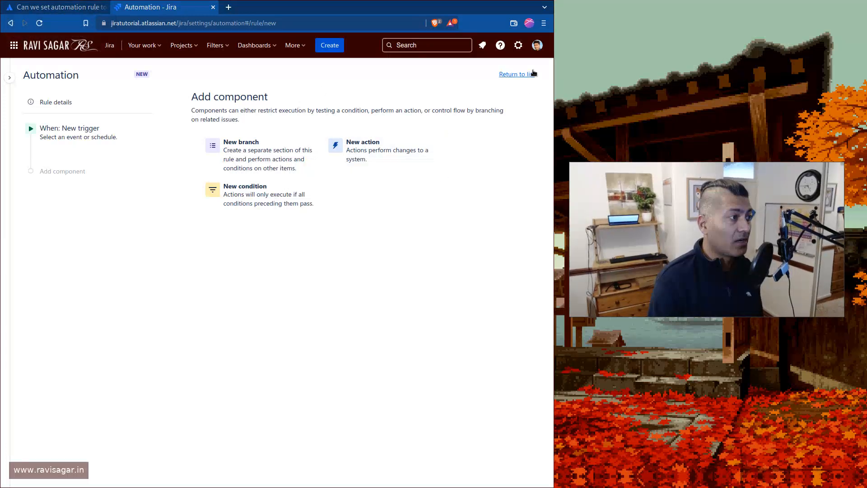
# Step: Return to the rule list and confirm discarding the unsaved rule
pyautogui.click(514, 73)
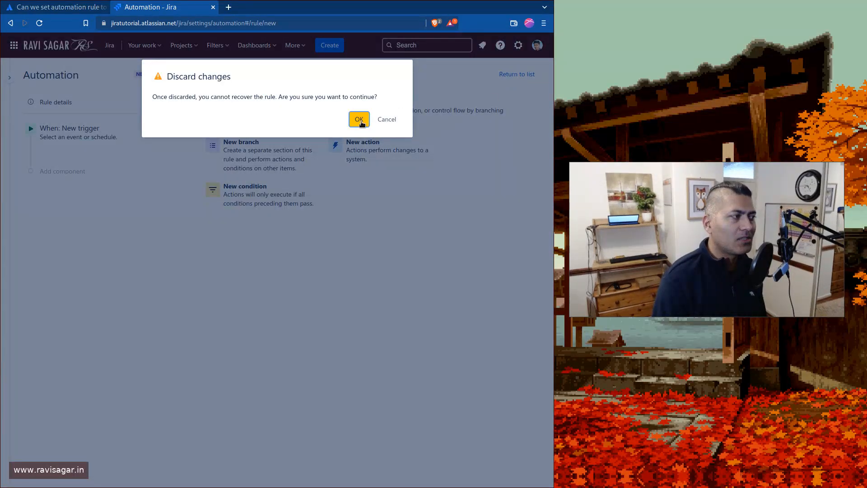
pyautogui.click(358, 119)
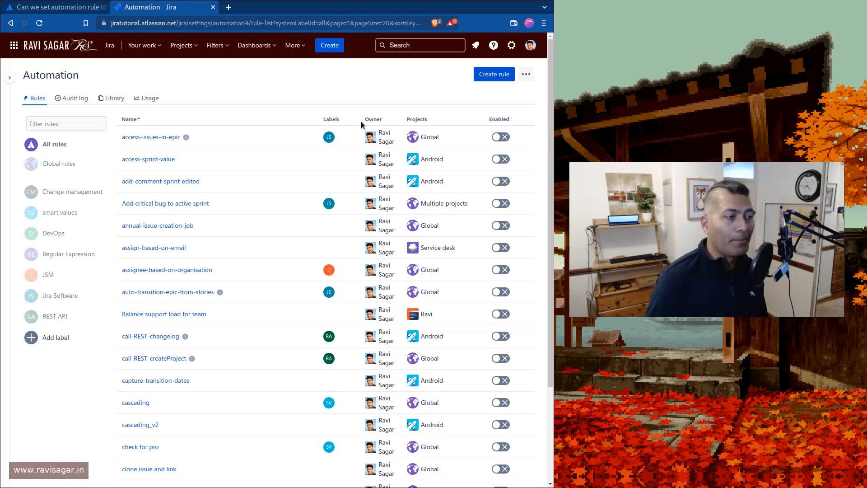
pyautogui.moveTo(493, 77)
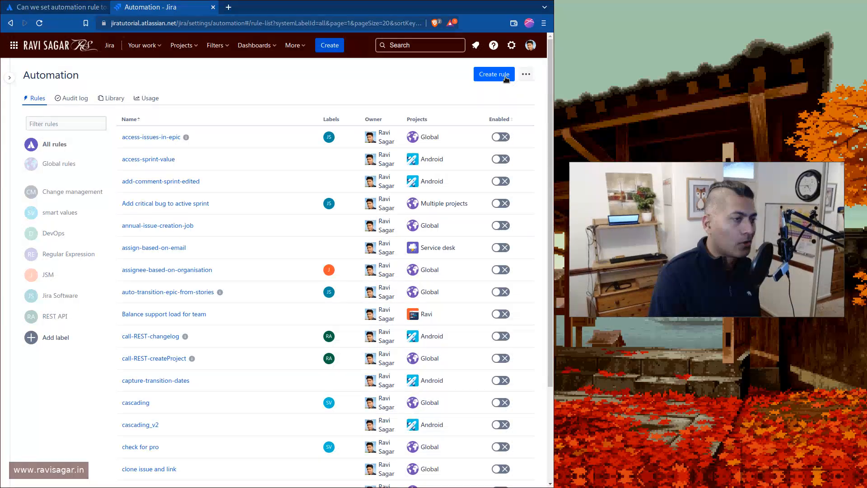
# Step: Create a rule with a Scheduled trigger running a JQL search, then cancel it
pyautogui.click(493, 74)
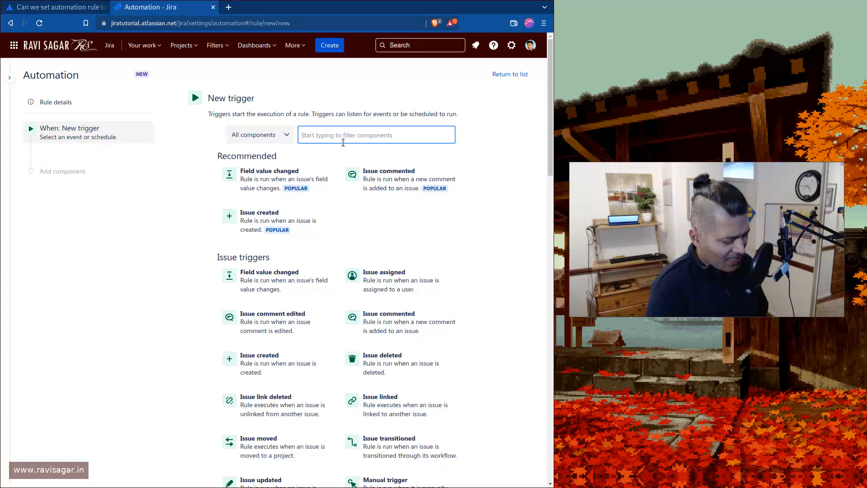
pyautogui.write('sch')
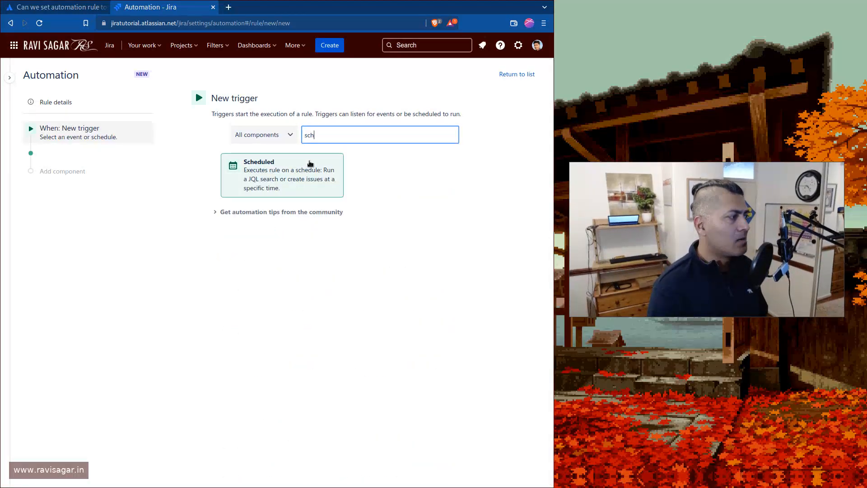
pyautogui.click(281, 175)
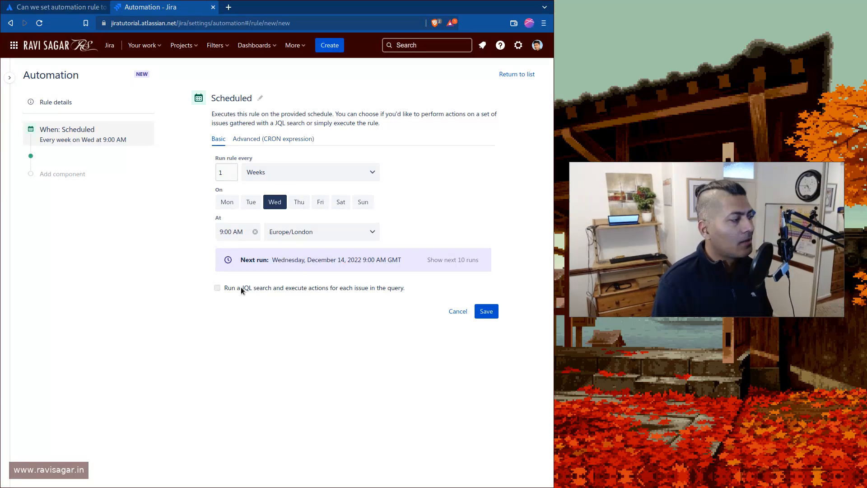
pyautogui.moveTo(271, 196)
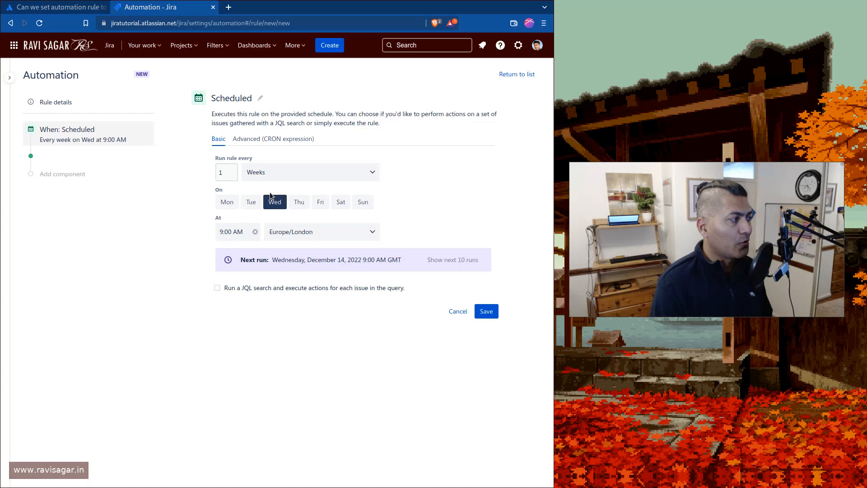
pyautogui.moveTo(272, 288)
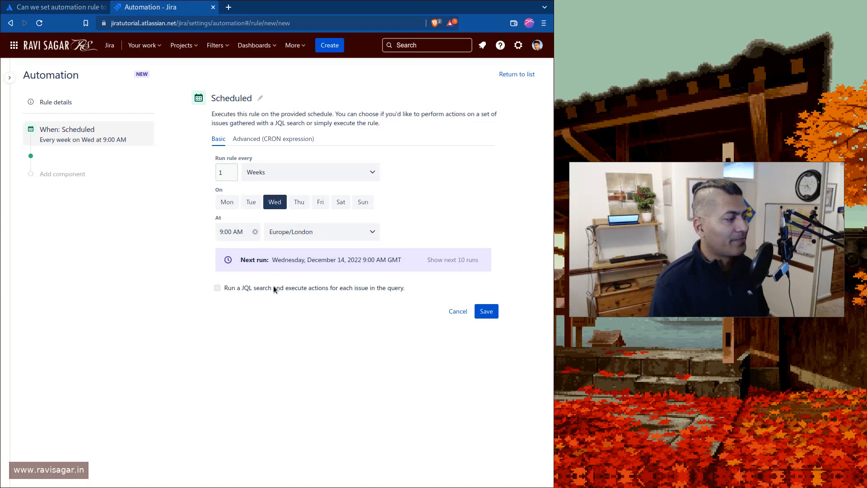
pyautogui.click(214, 288)
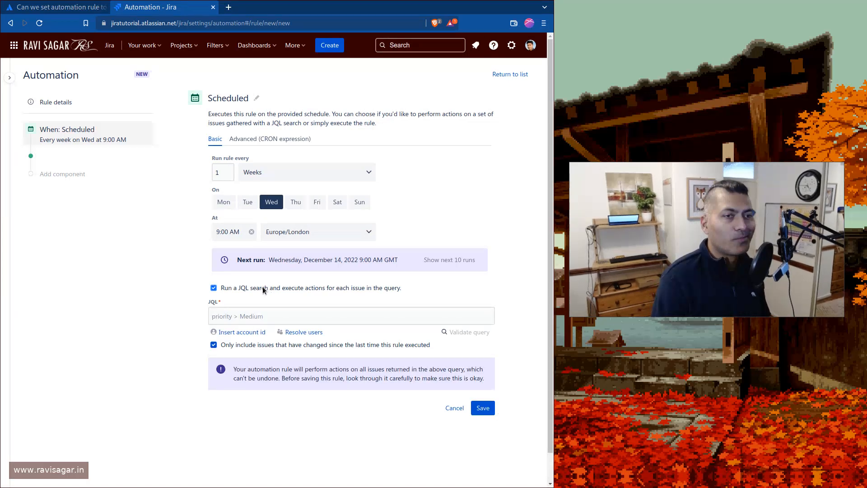
pyautogui.click(481, 407)
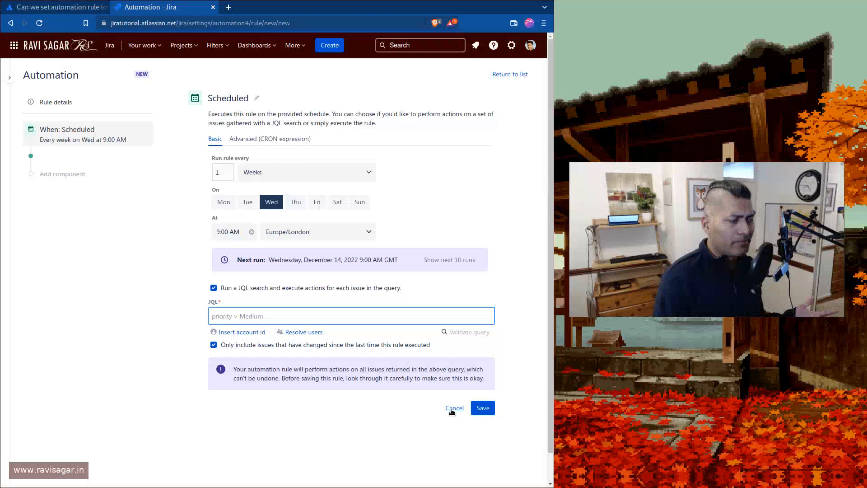
pyautogui.click(453, 407)
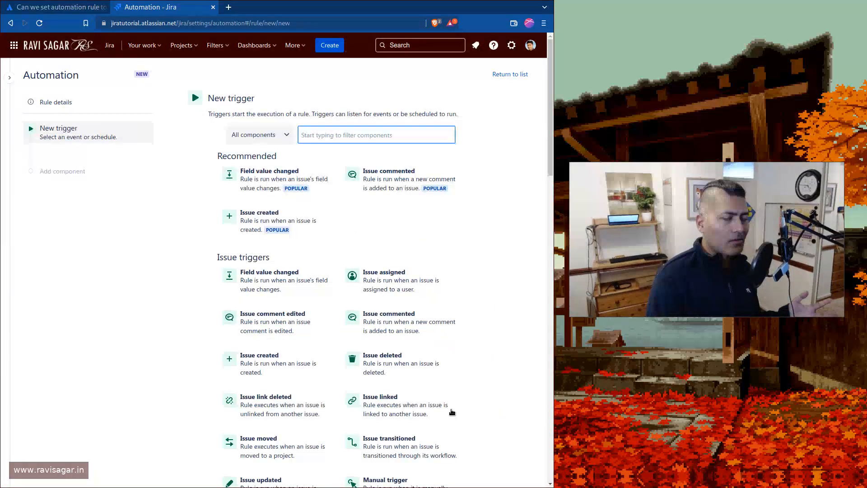